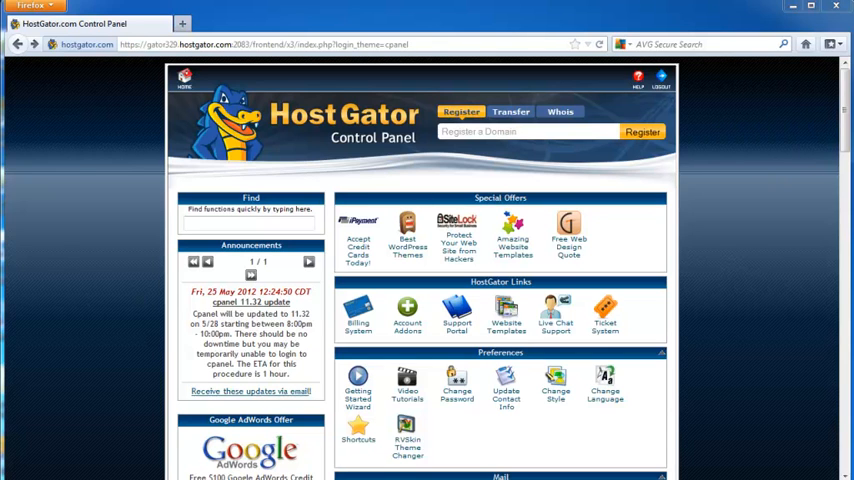
mouse_move(676, 440)
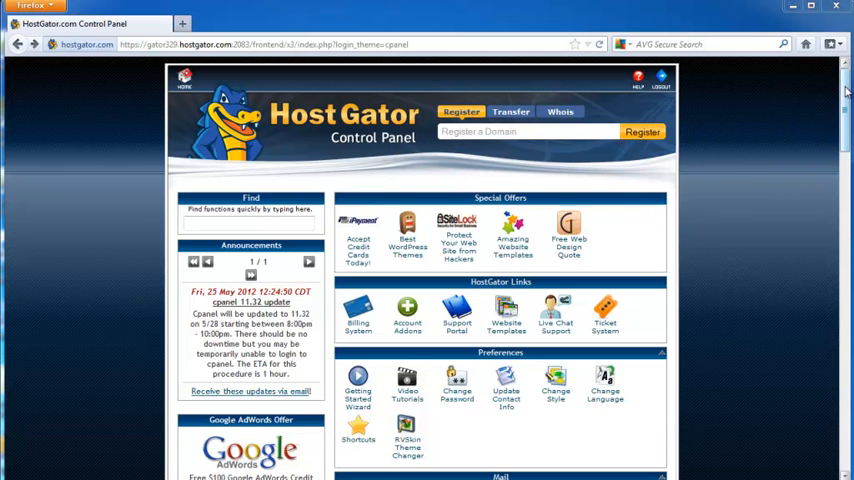
Scroll the cPanel home down to the Software/Services section.
scroll("down", 3)
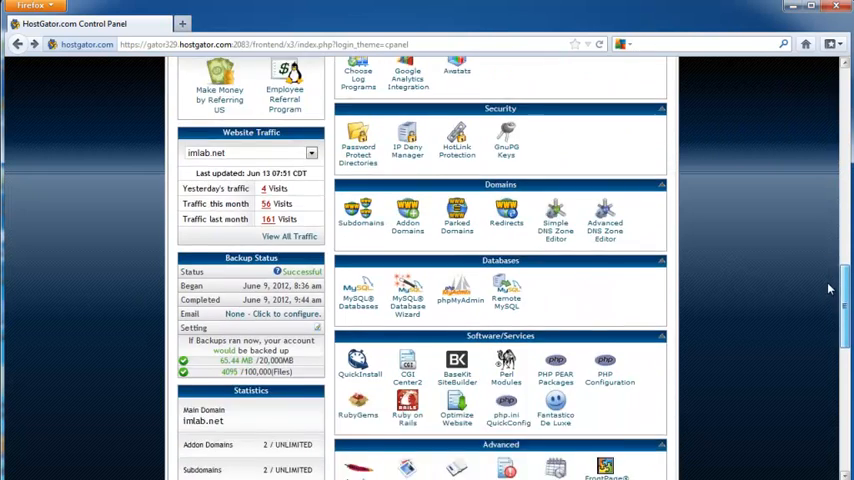
scroll("down", 3)
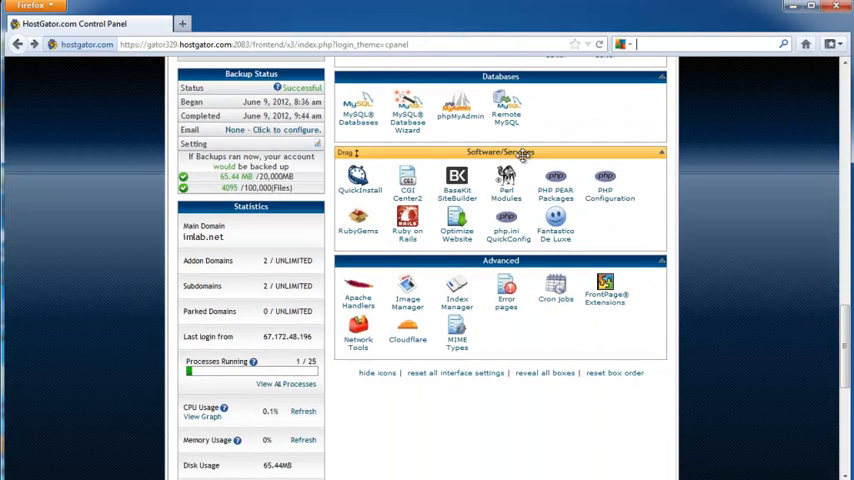
mouse_move(522, 156)
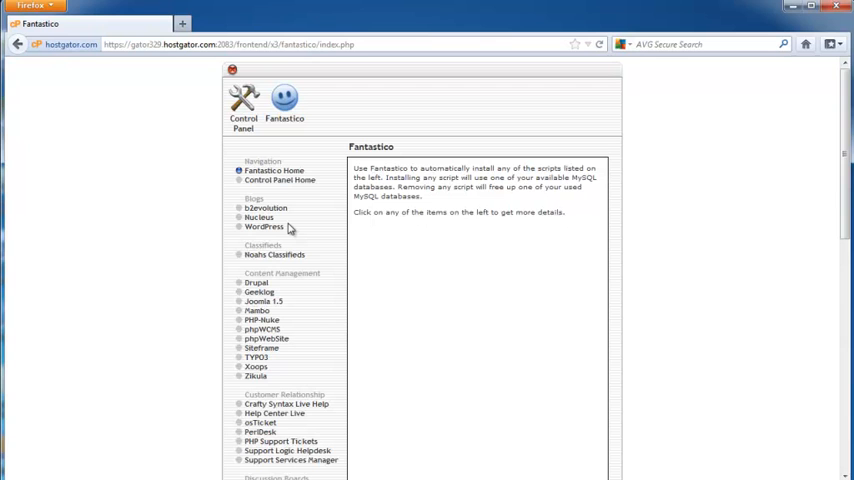
mouse_move(308, 204)
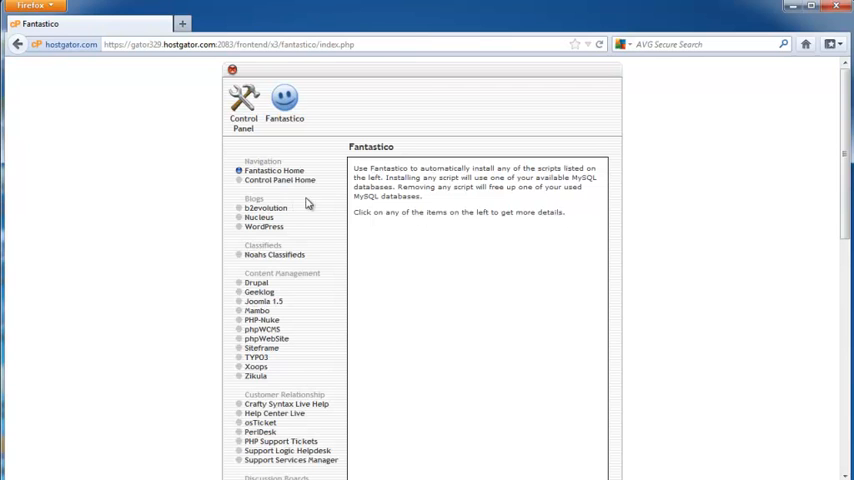
mouse_move(294, 240)
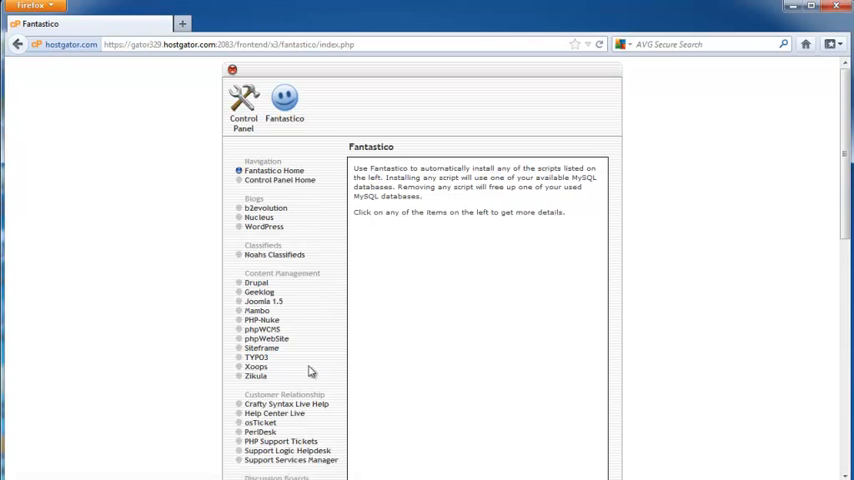
scroll("down", 3)
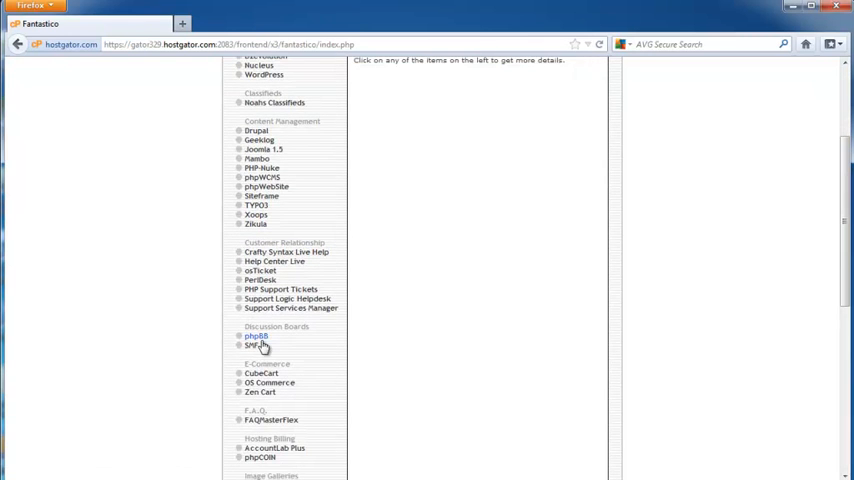
scroll("up", 3)
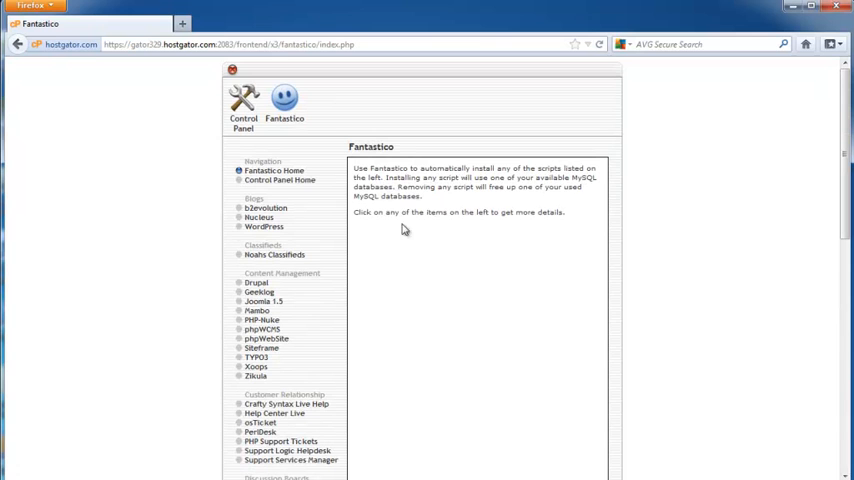
mouse_move(556, 216)
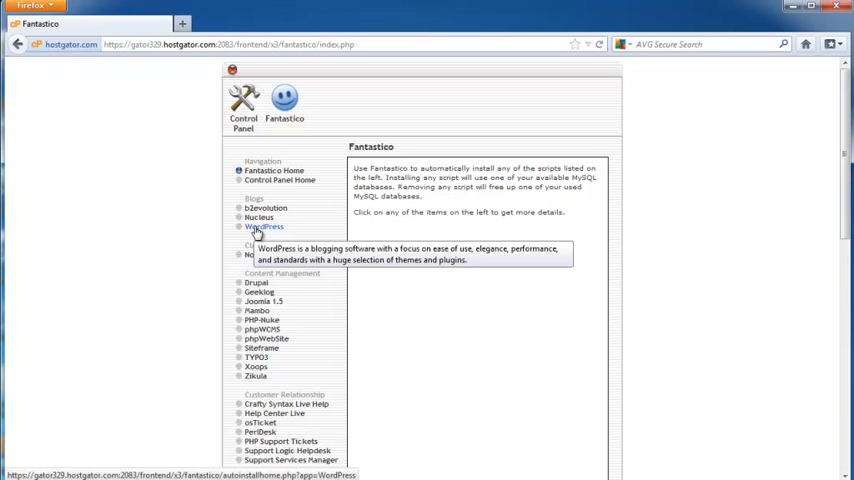
Go to the WordPress overview under Blogs and begin a New Installation.
left_click(264, 228)
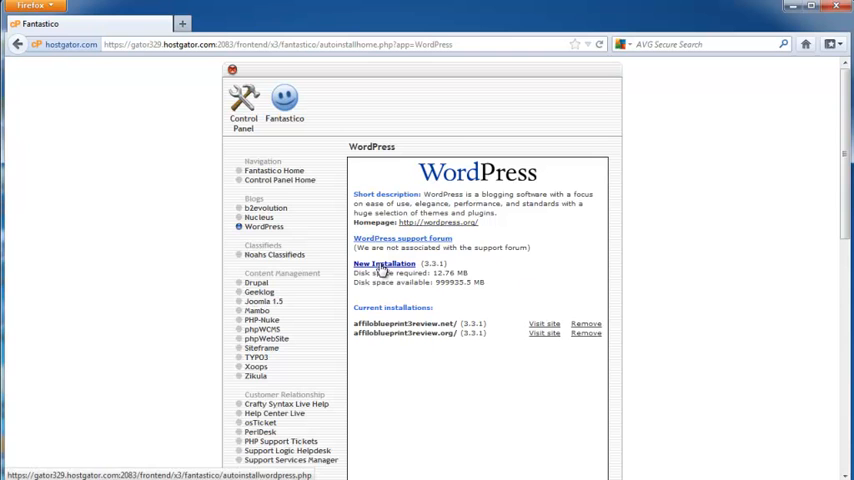
mouse_move(452, 320)
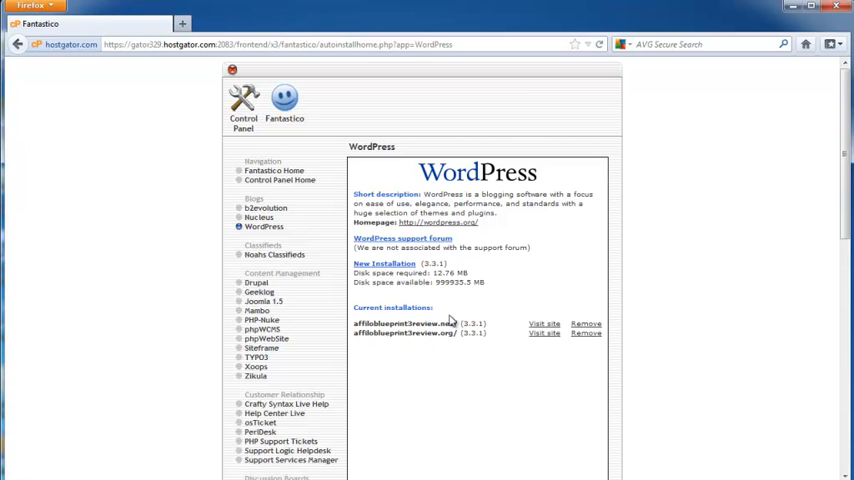
mouse_move(496, 360)
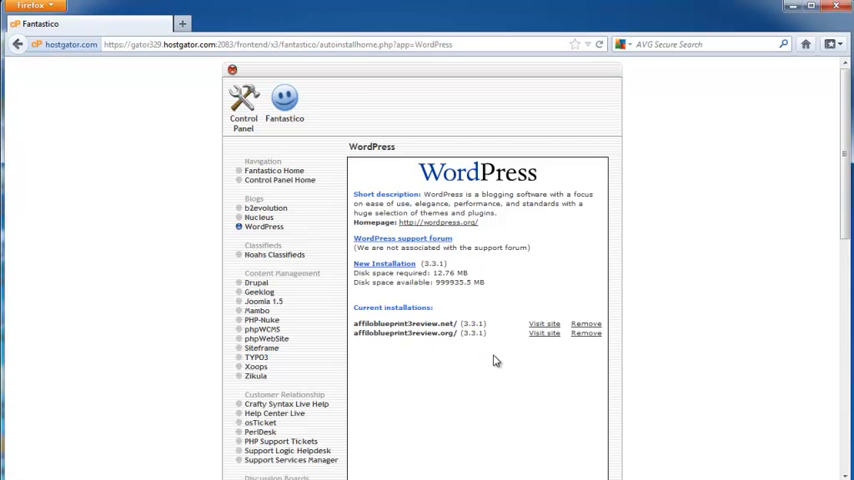
left_click(384, 264)
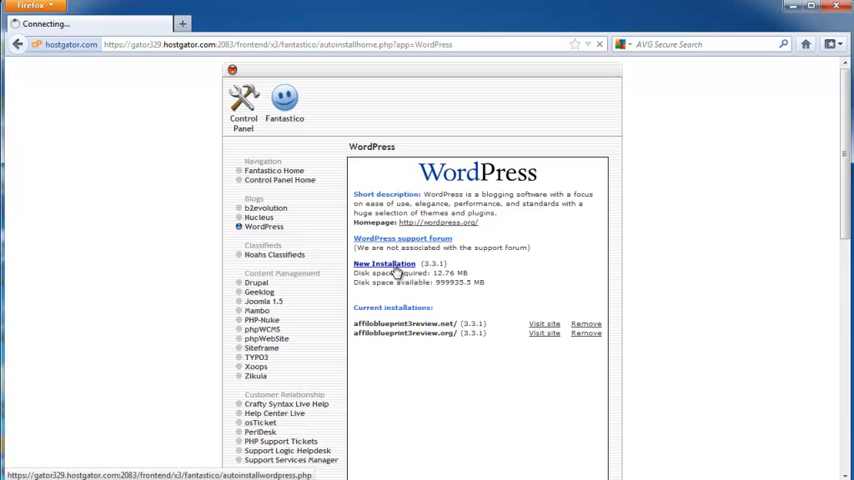
Set the install directory for imlab.net to 'wordpress' on the Install WordPress form.
left_click(384, 264)
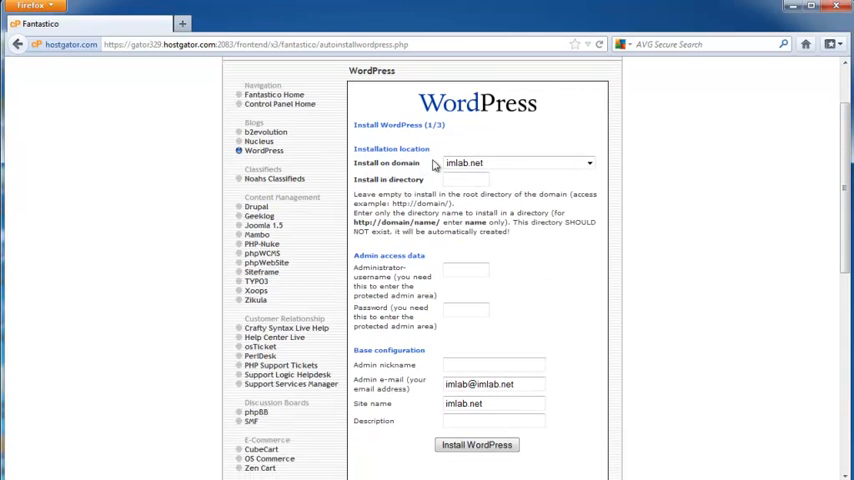
left_click(588, 164)
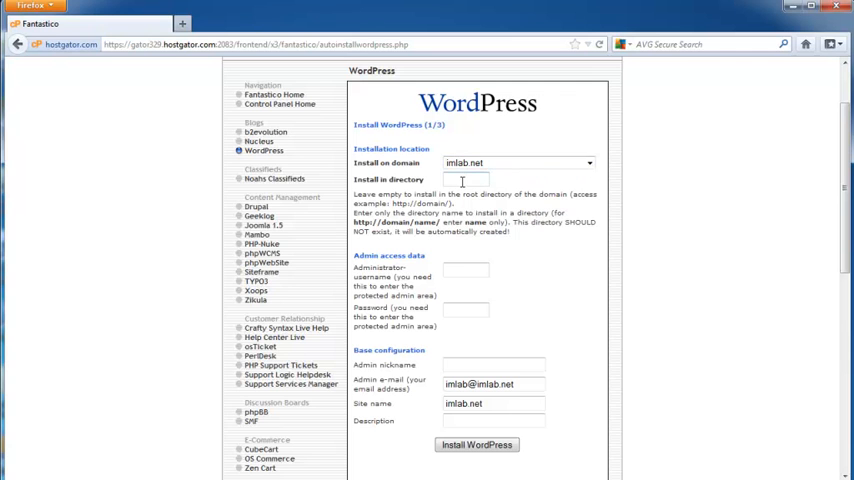
left_click(464, 180)
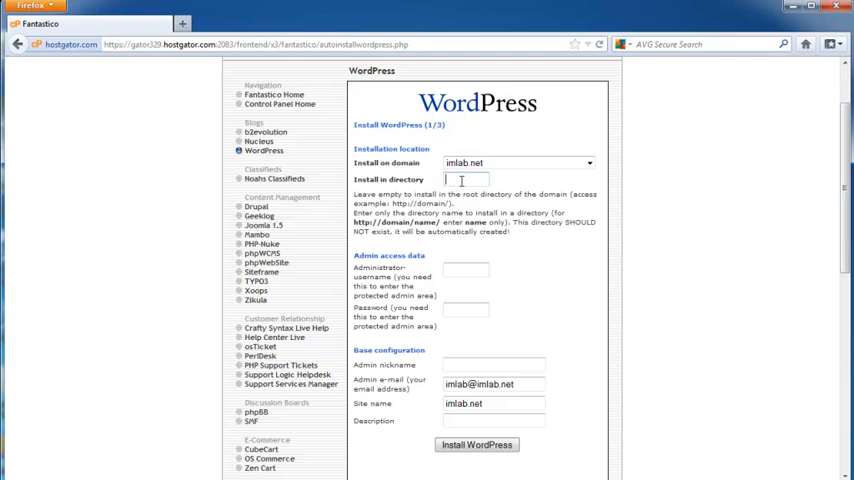
type("wordpress")
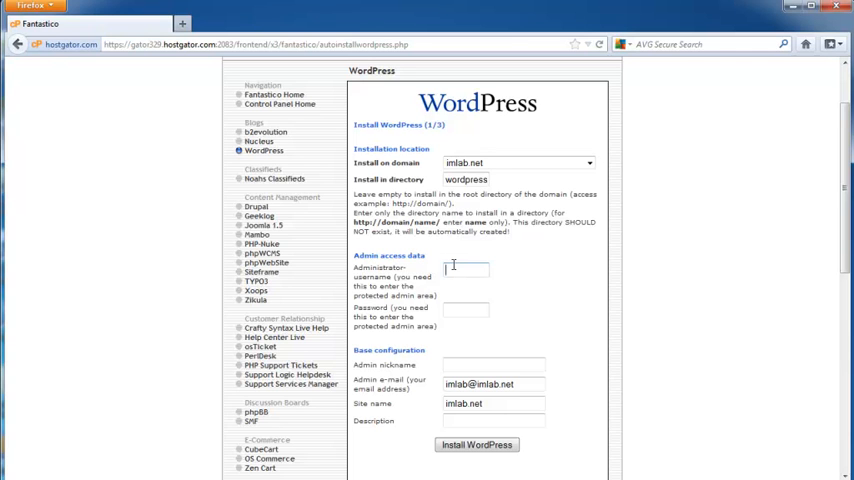
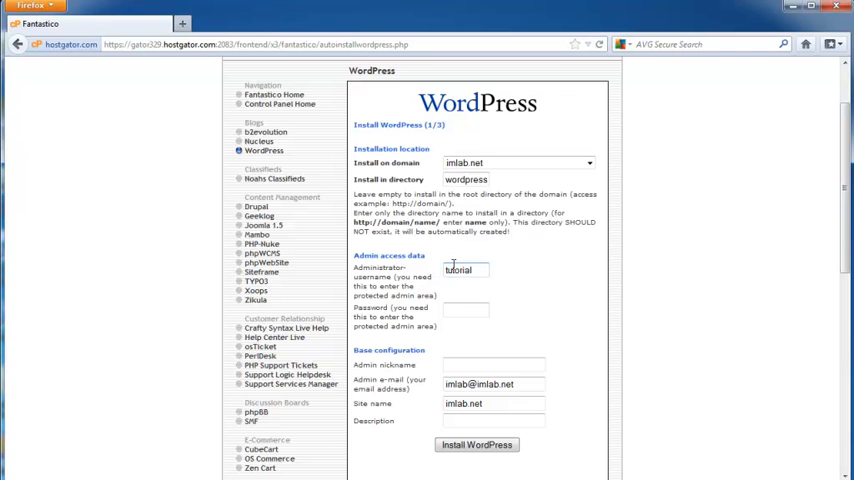
Fill in admin password, nickname 'Videos' and a tutorial description, then submit Install WordPress.
left_click(466, 308)
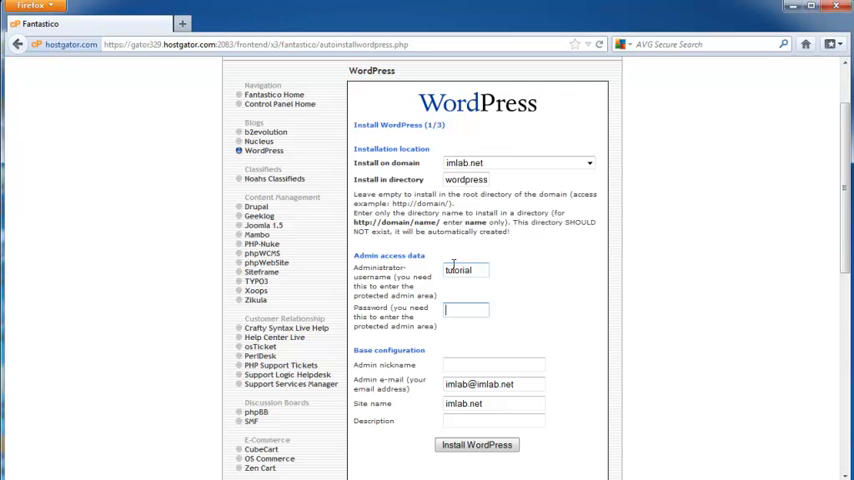
type("password")
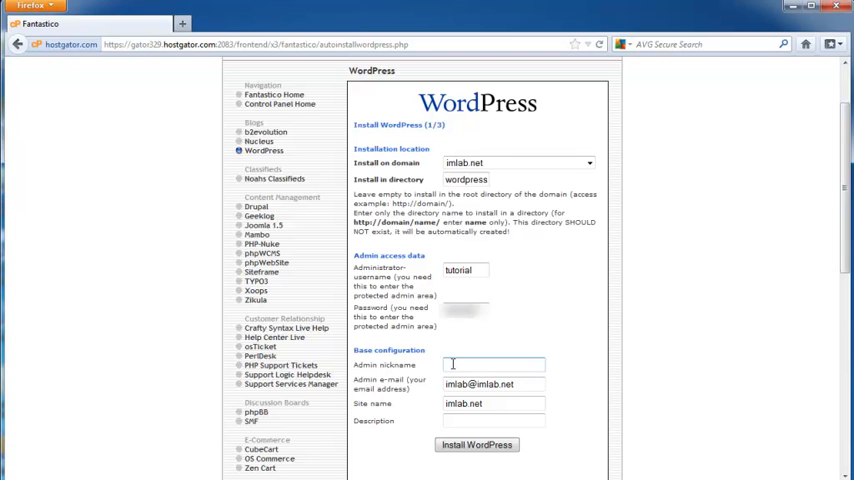
type("Videos")
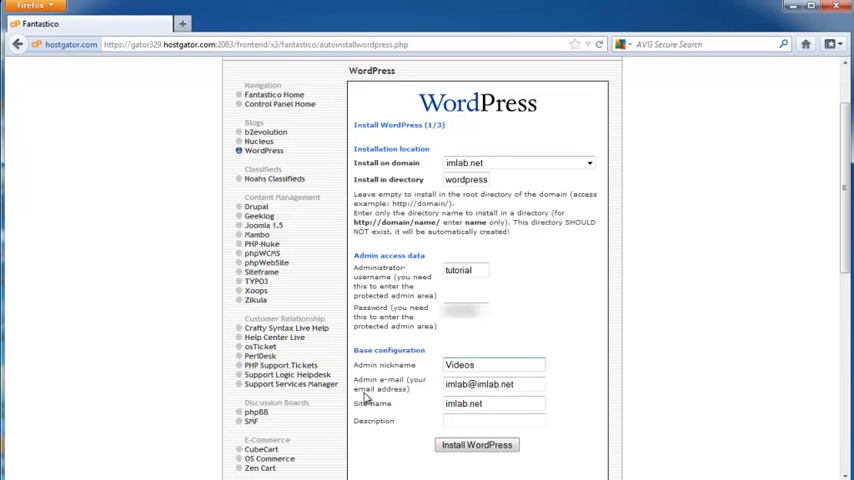
left_click(492, 420)
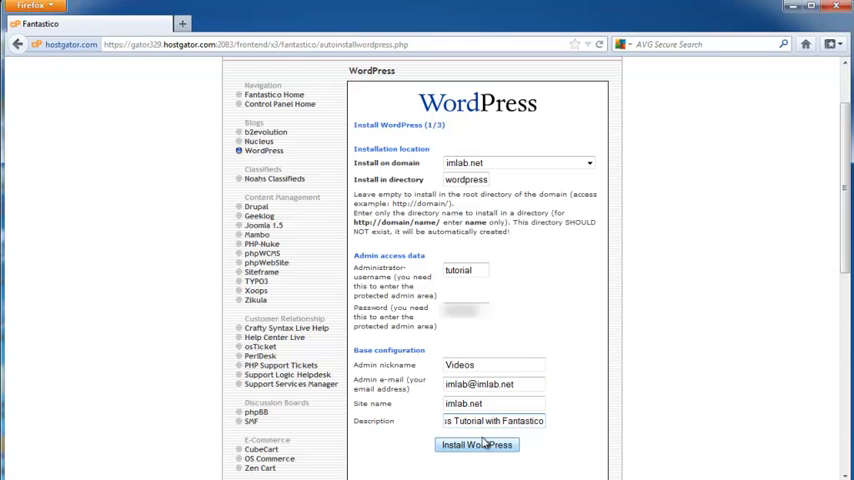
left_click(476, 444)
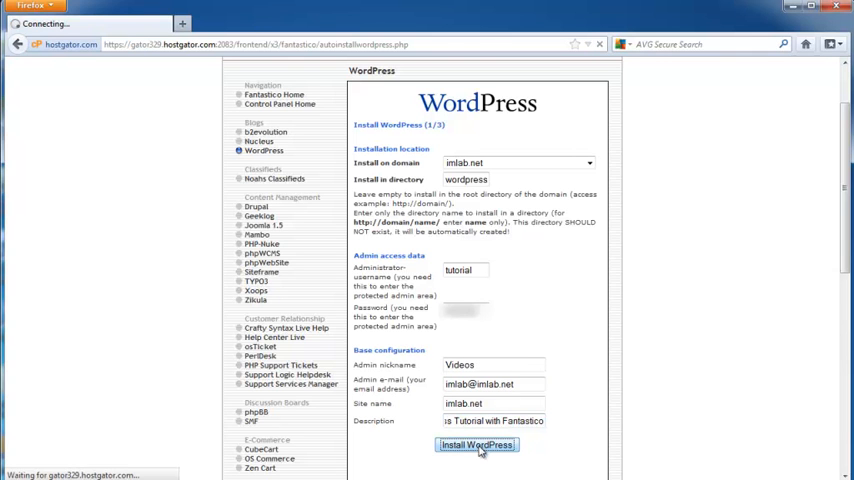
Confirm the settings and finish installing WordPress into the wordpress subdirectory.
left_click(476, 444)
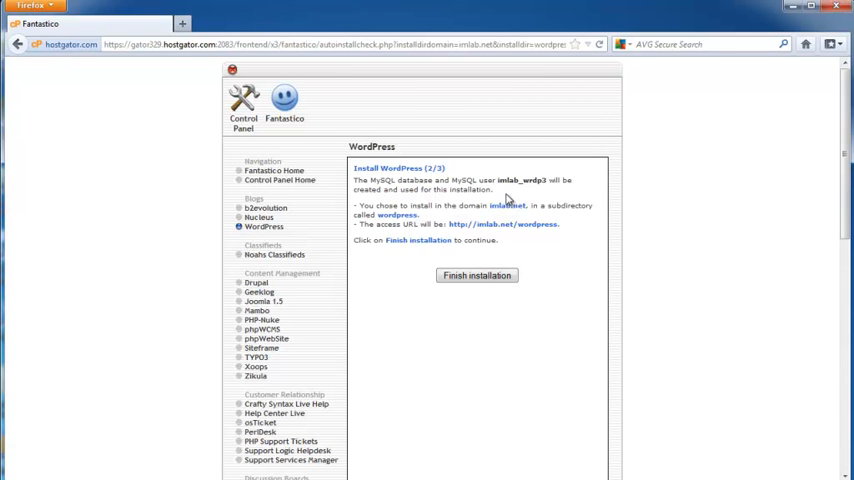
mouse_move(536, 194)
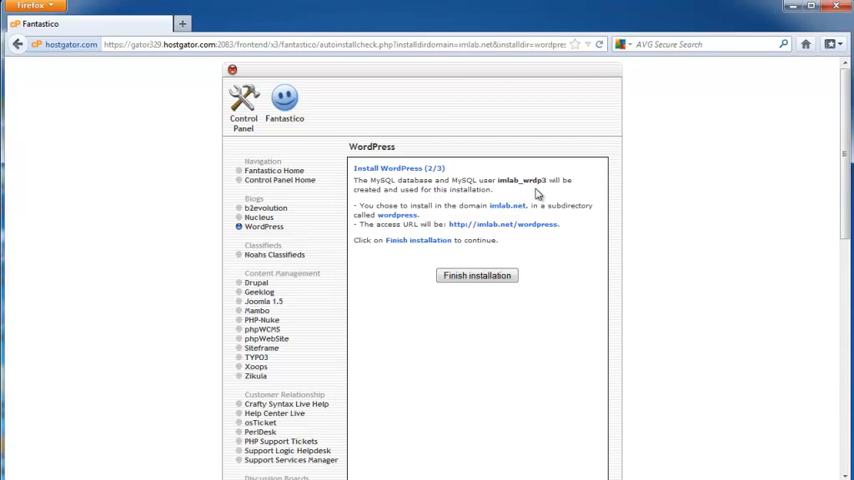
mouse_move(538, 196)
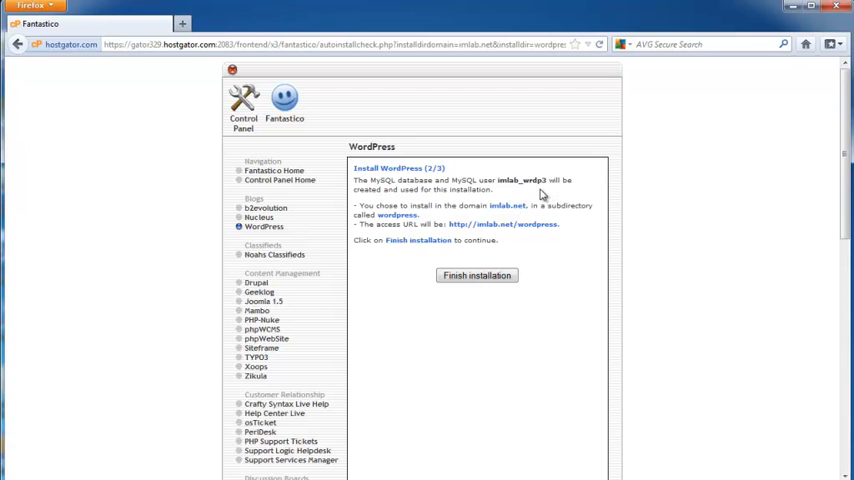
mouse_move(584, 240)
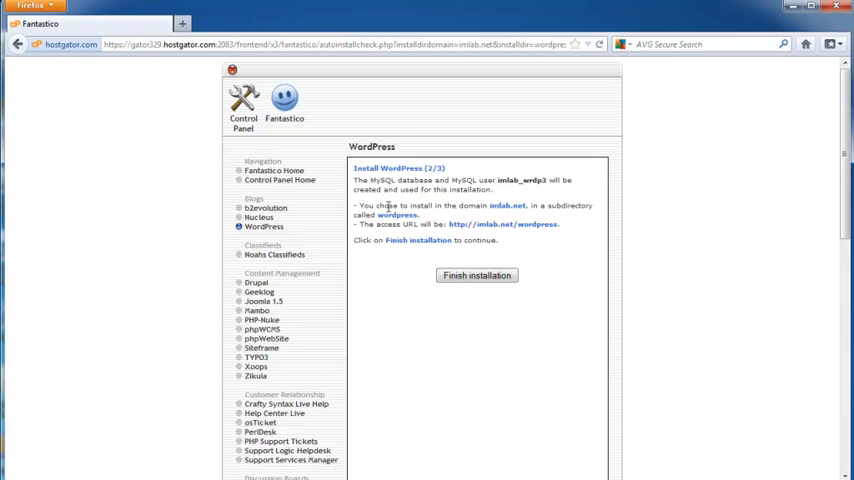
mouse_move(456, 238)
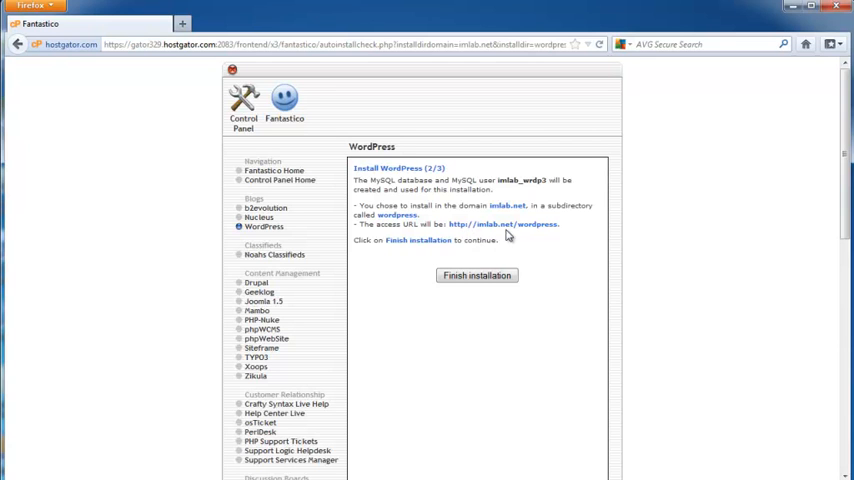
mouse_move(388, 222)
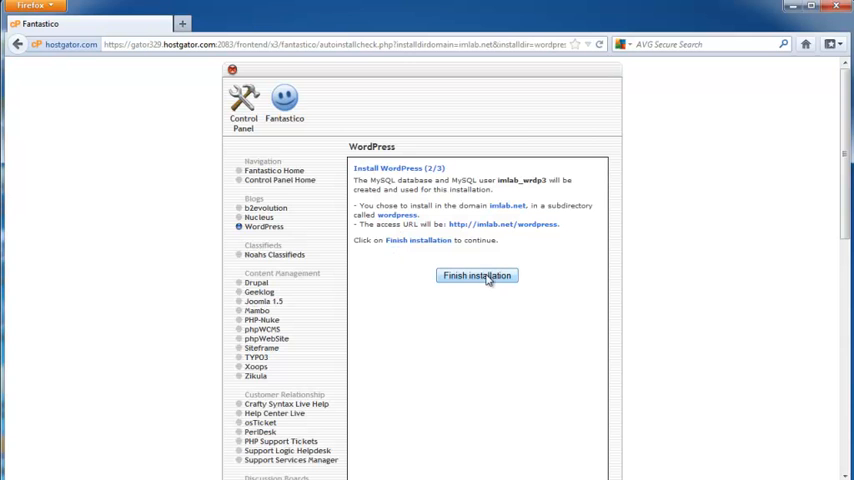
left_click(476, 276)
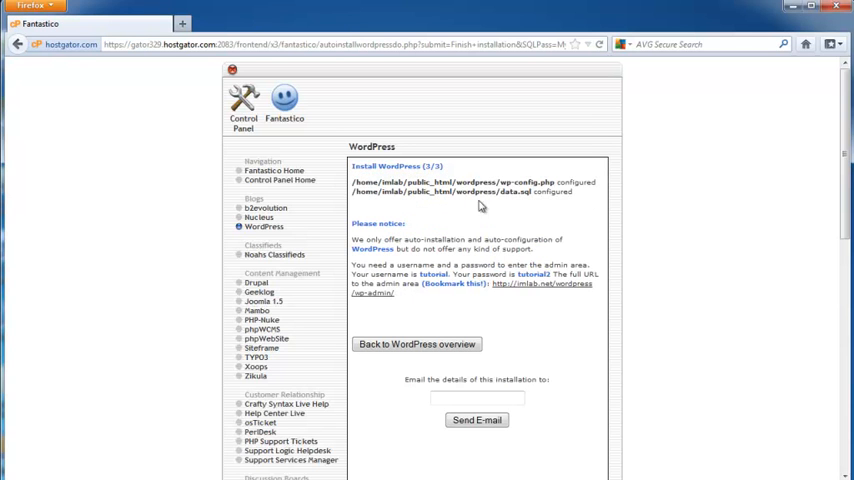
mouse_move(436, 218)
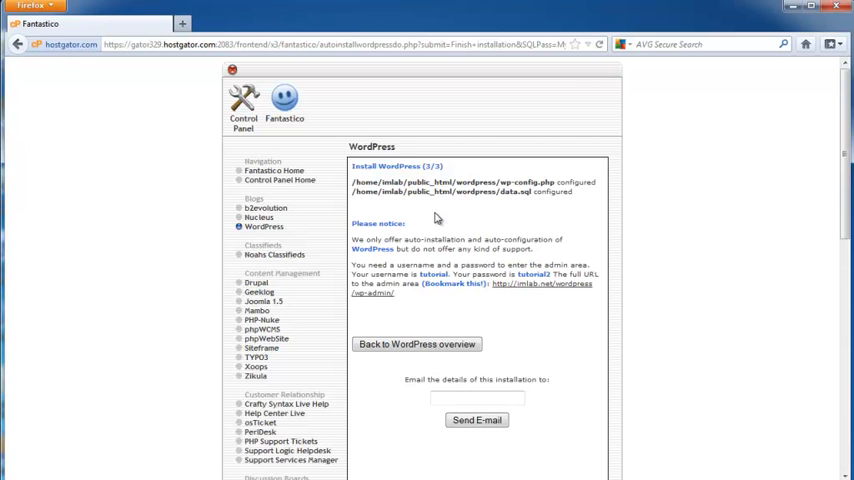
mouse_move(440, 218)
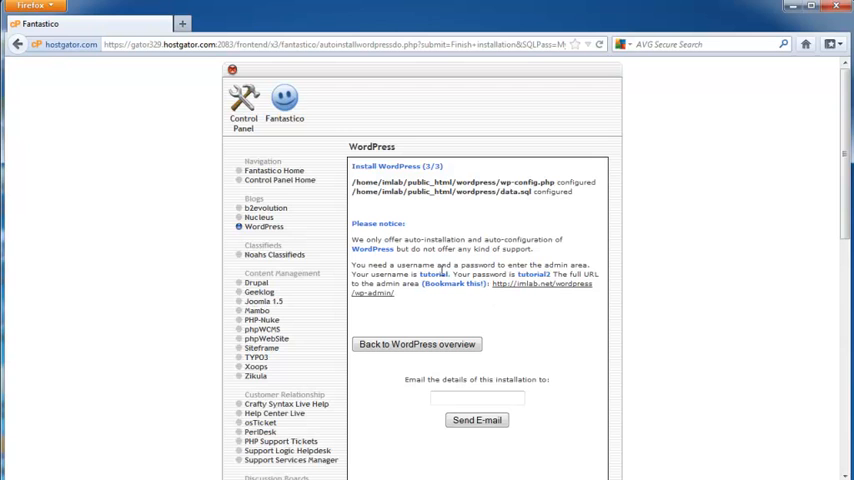
mouse_move(530, 288)
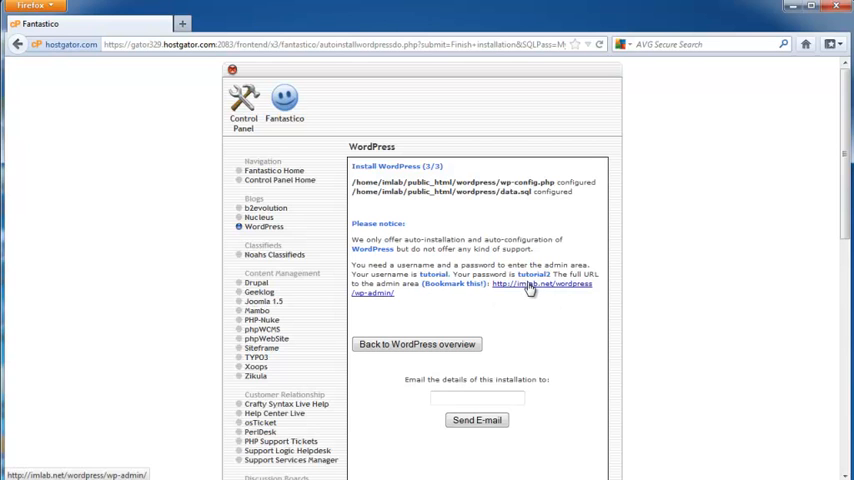
mouse_move(568, 292)
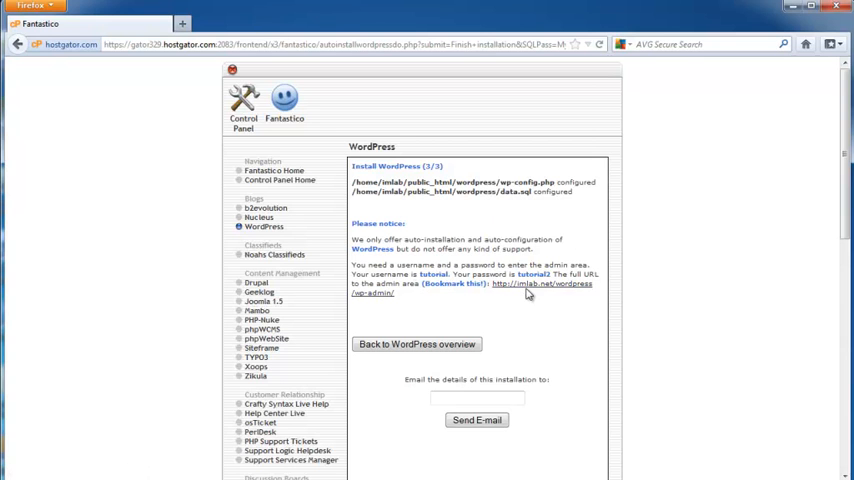
mouse_move(530, 288)
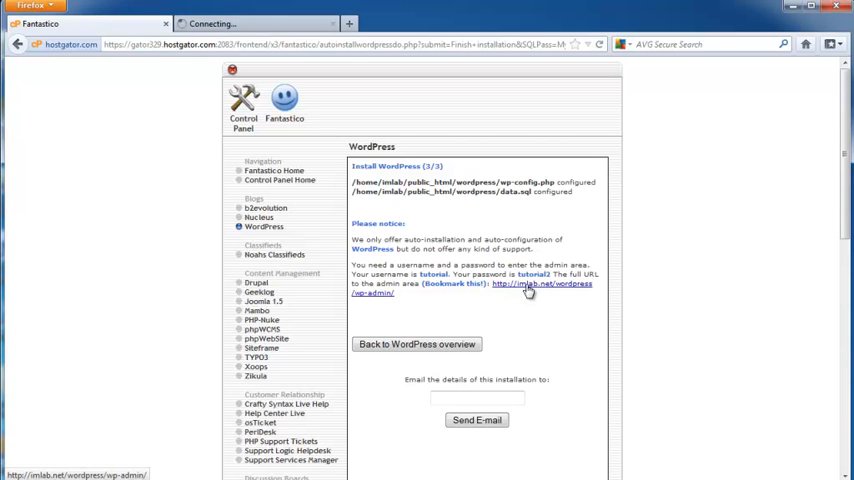
Bring up the new site's WordPress admin login page in its own tab.
left_click(538, 284)
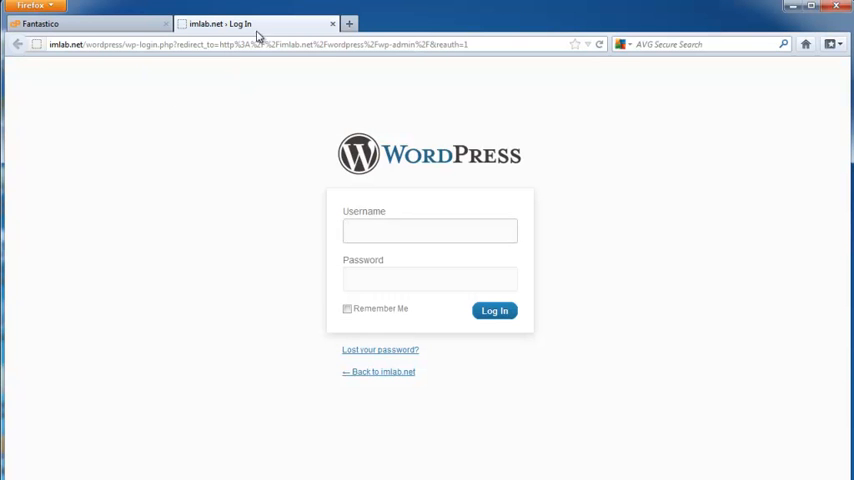
mouse_move(356, 216)
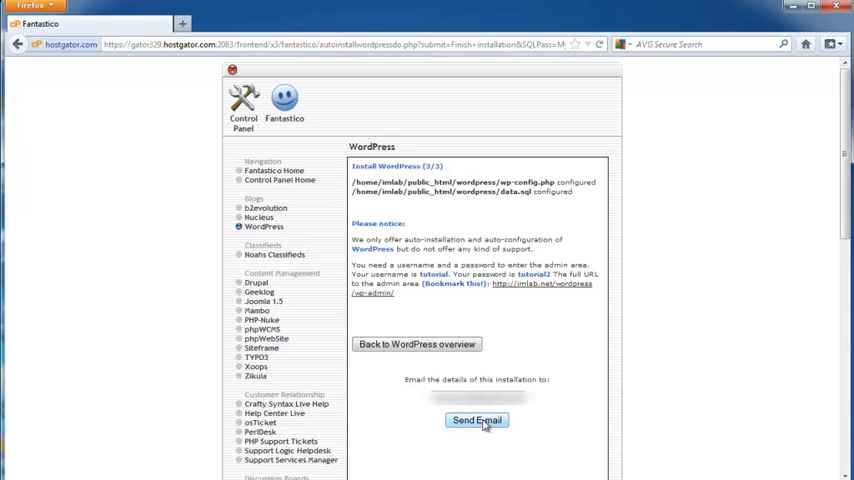
Send the installation details by e-mail and return to the WordPress overview.
left_click(476, 420)
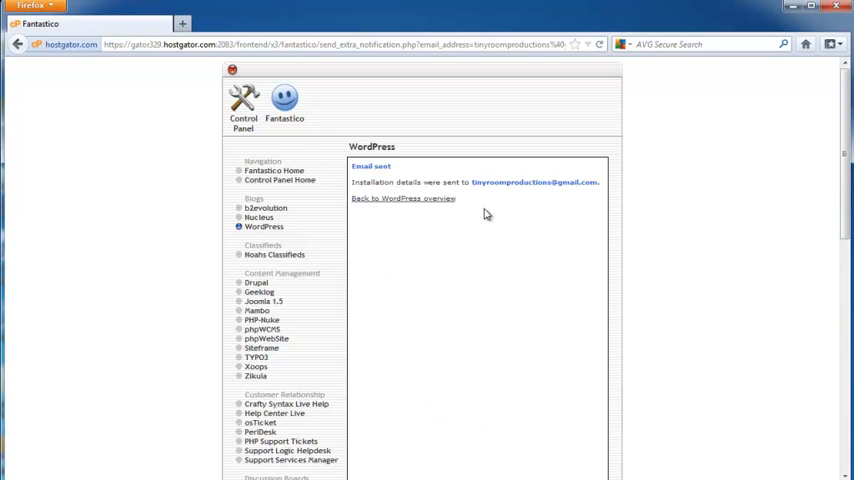
mouse_move(404, 198)
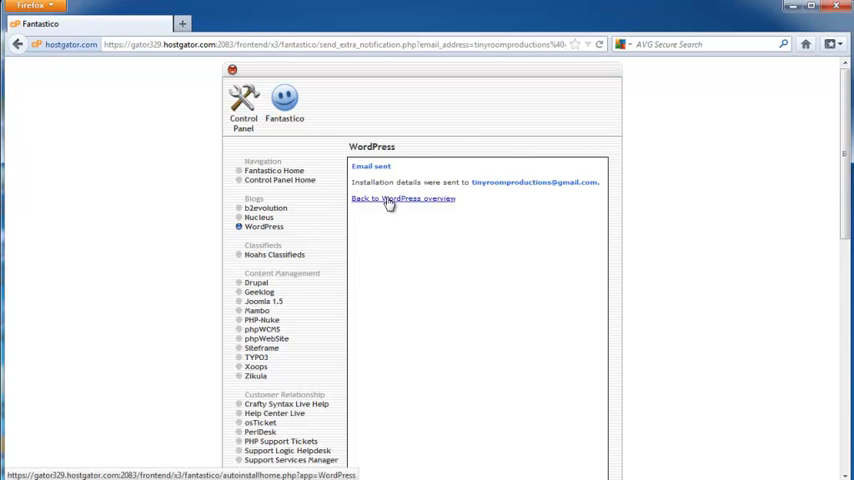
left_click(402, 198)
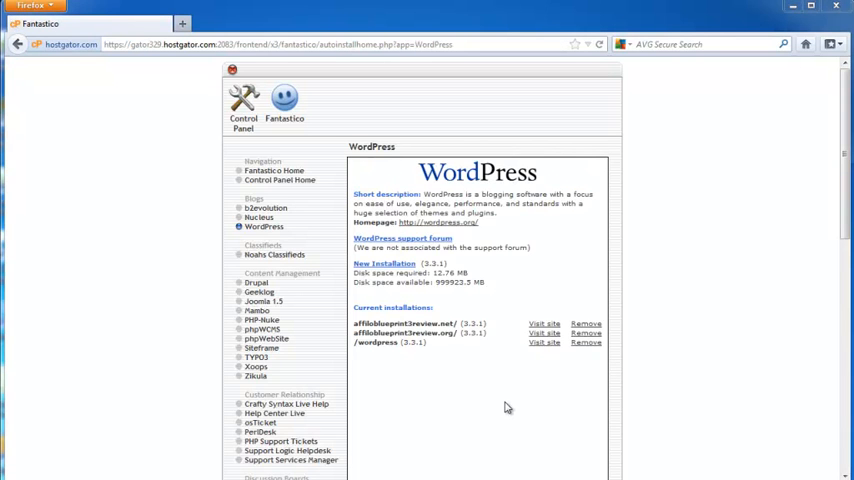